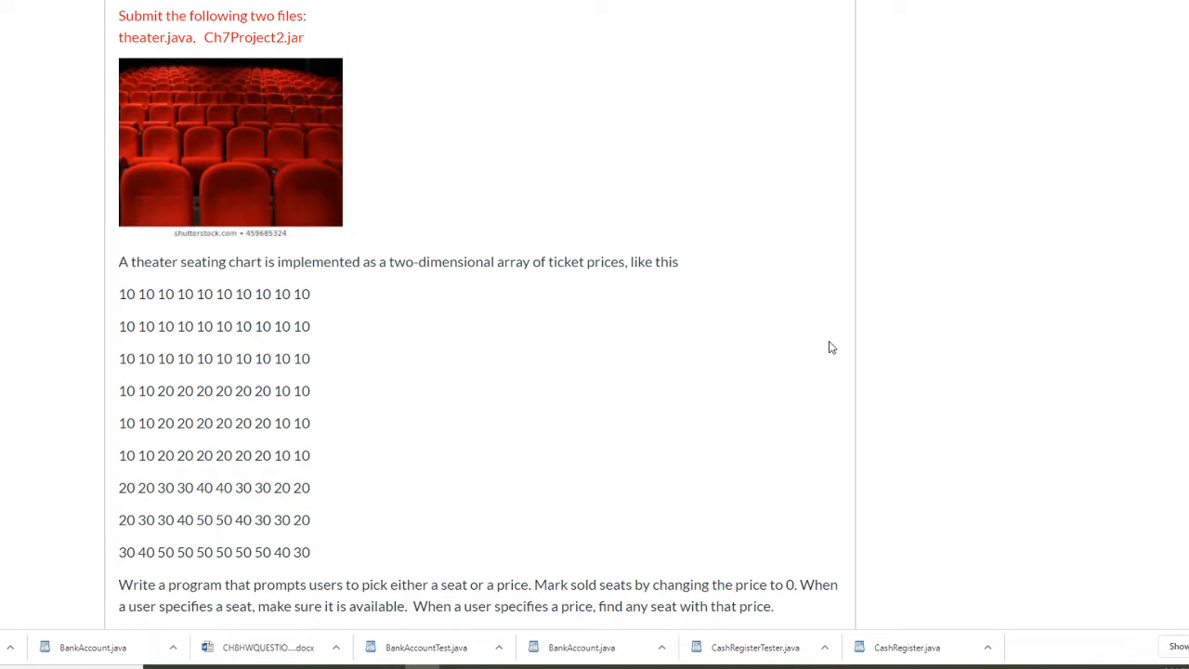
mouse_move(346, 136)
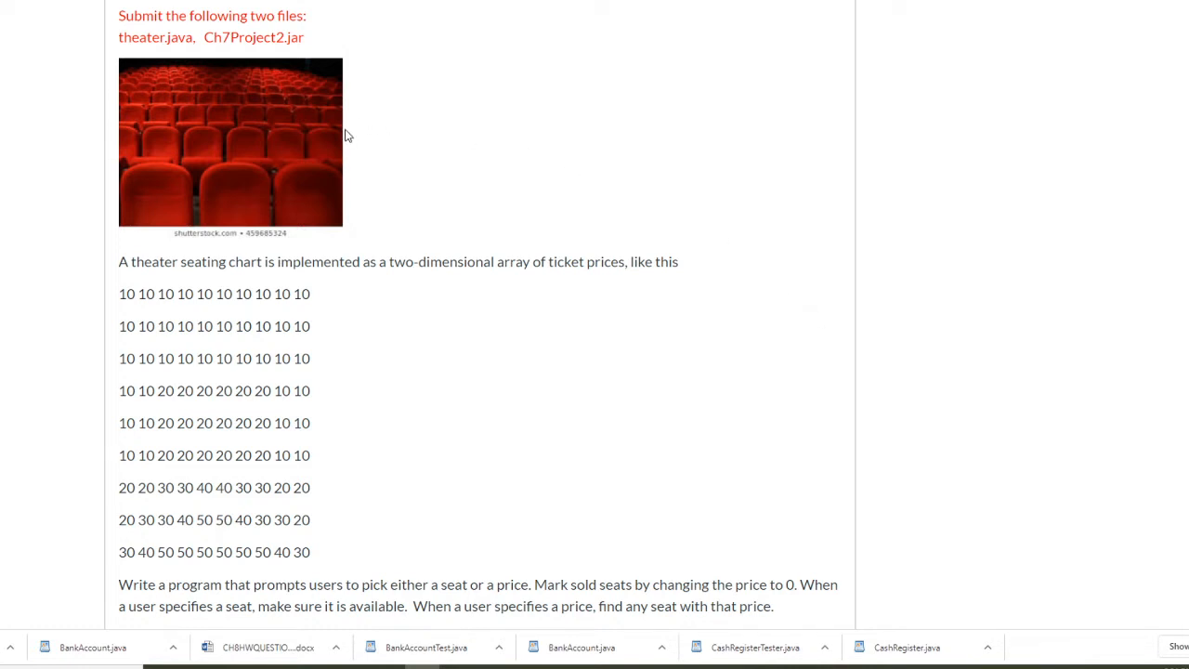
mouse_move(249, 156)
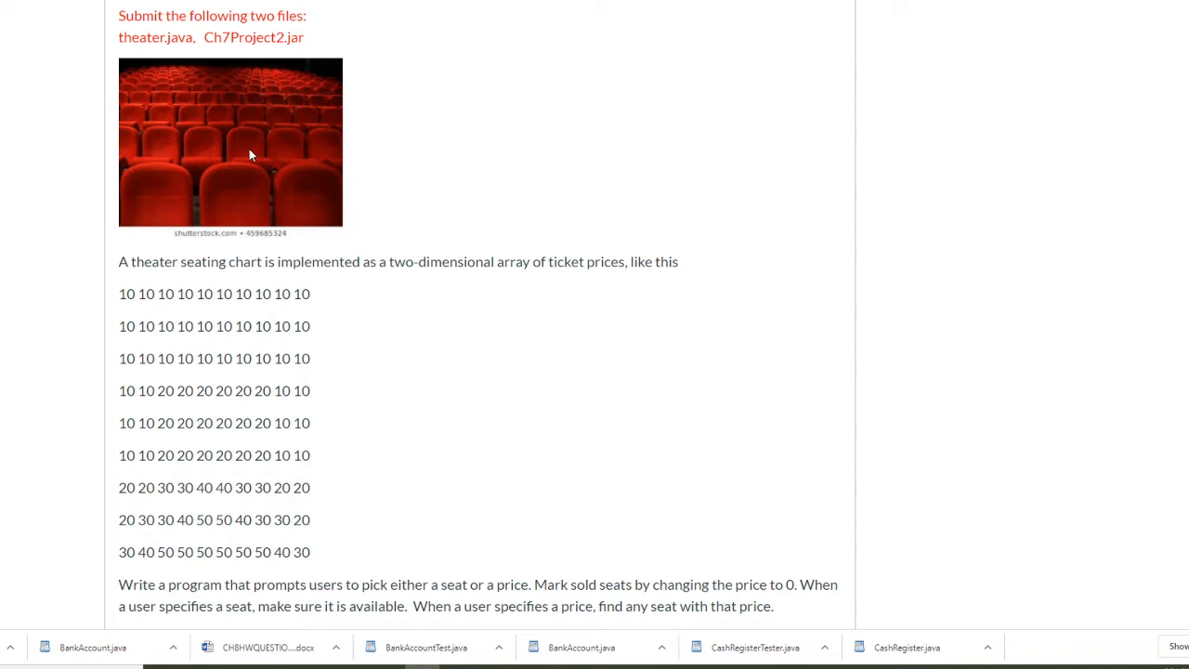
mouse_move(134, 312)
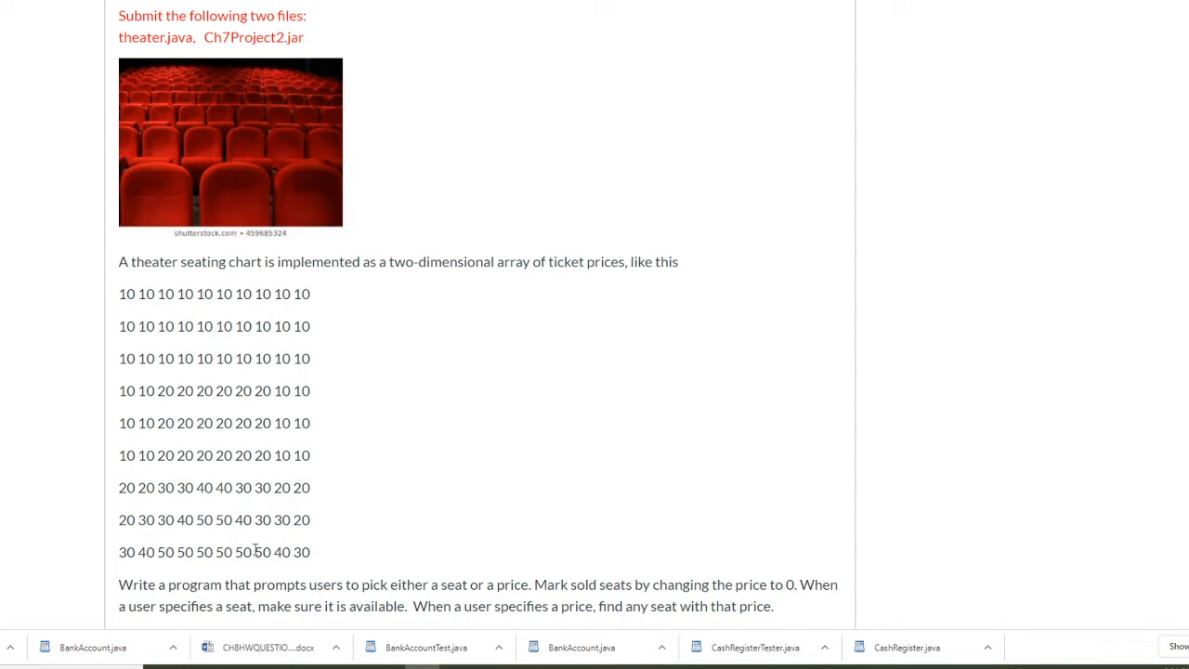
mouse_move(351, 563)
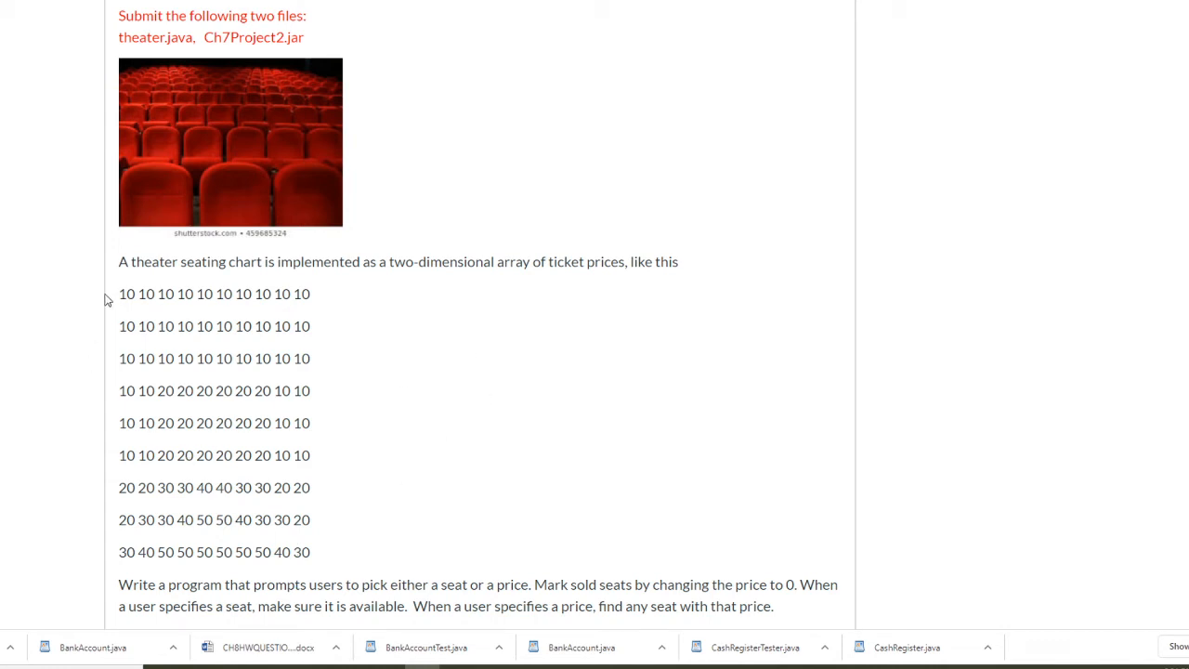
mouse_move(299, 569)
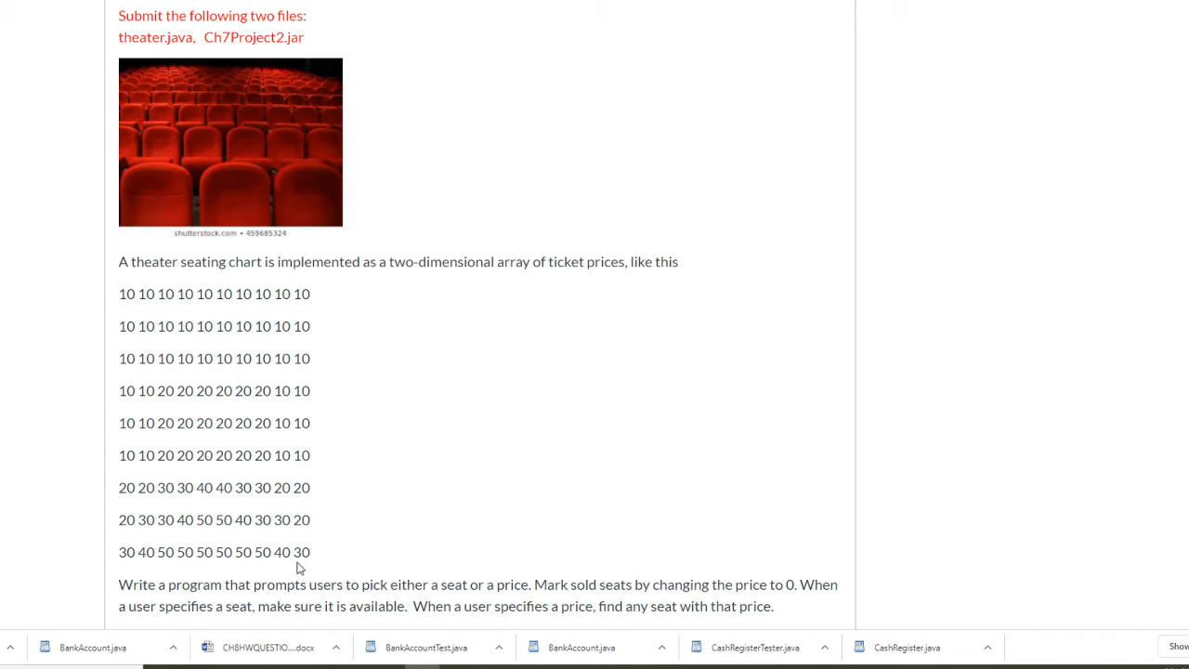
mouse_move(216, 537)
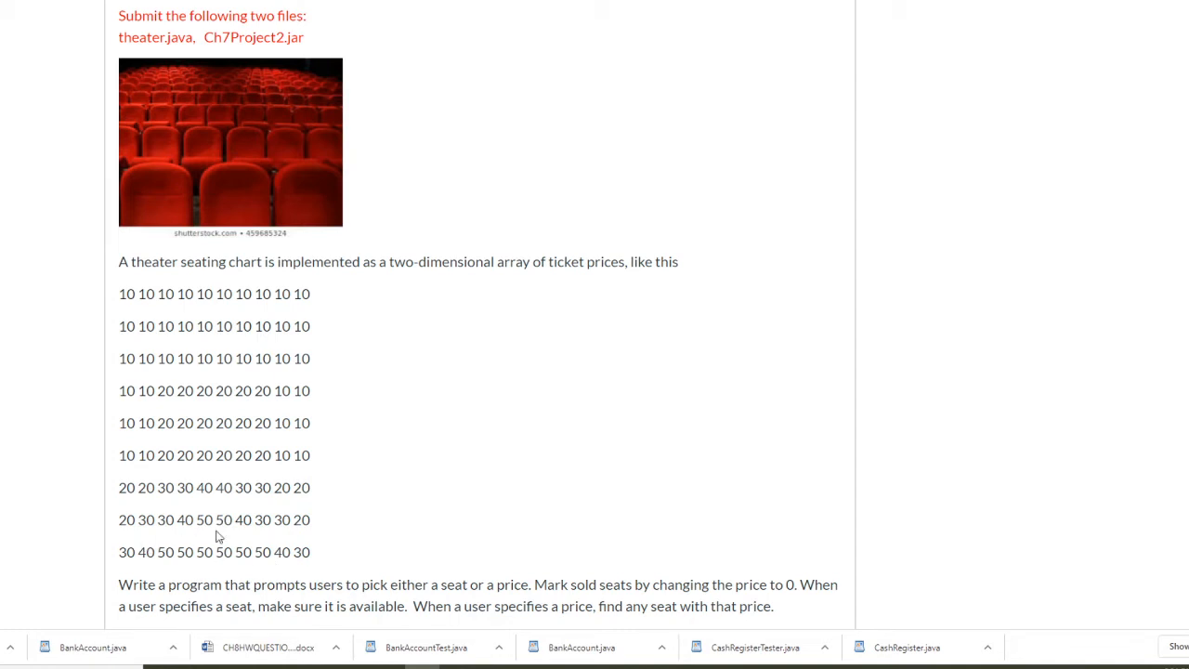
mouse_move(299, 528)
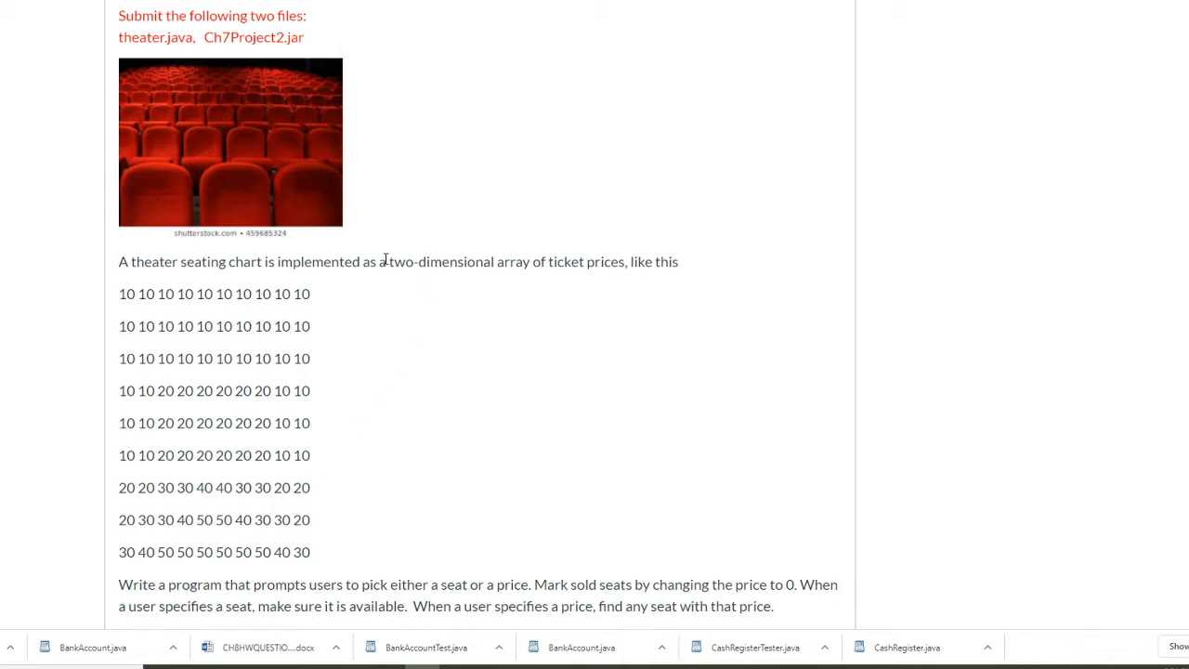
mouse_move(509, 277)
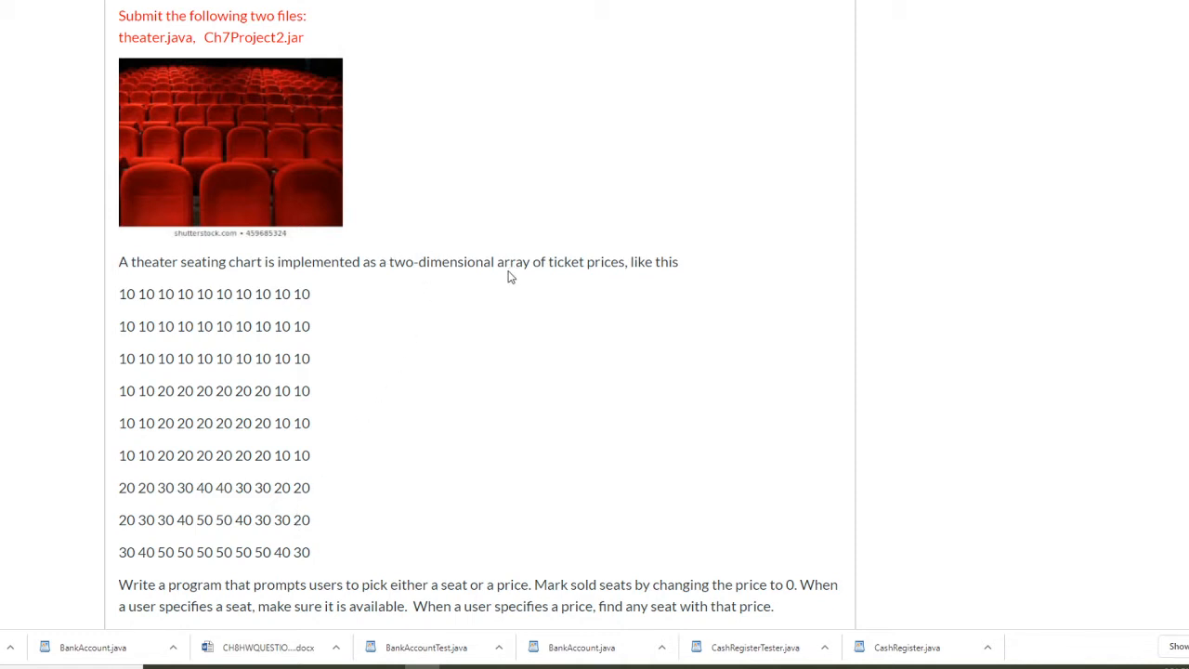
mouse_move(214, 411)
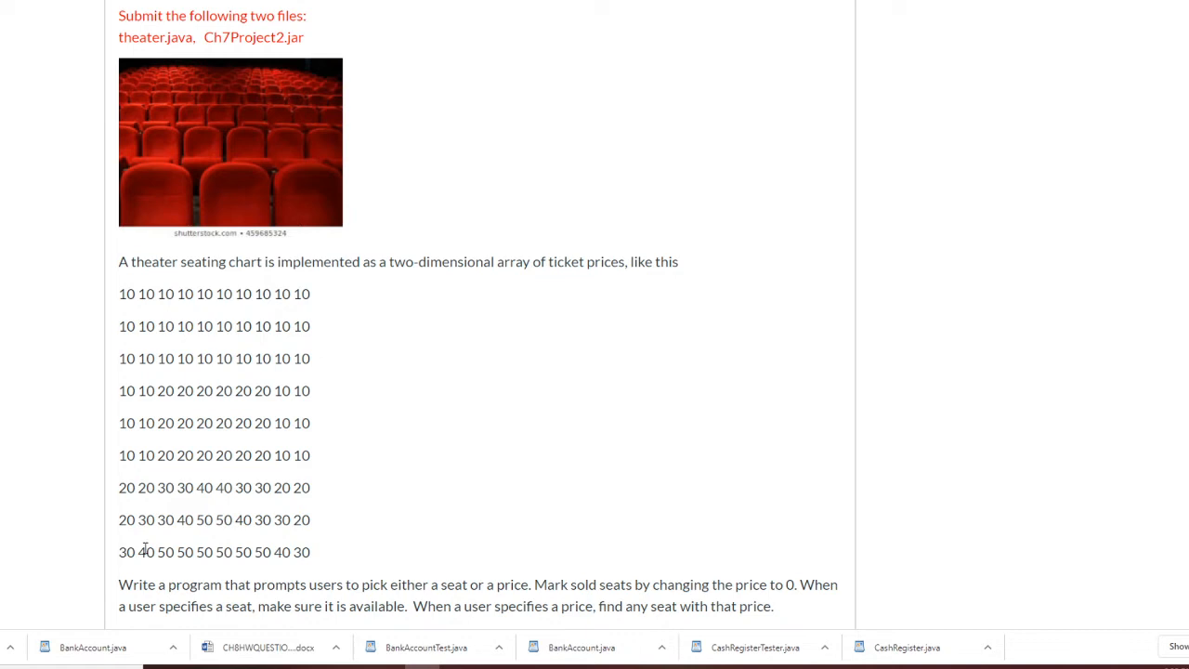
mouse_move(176, 542)
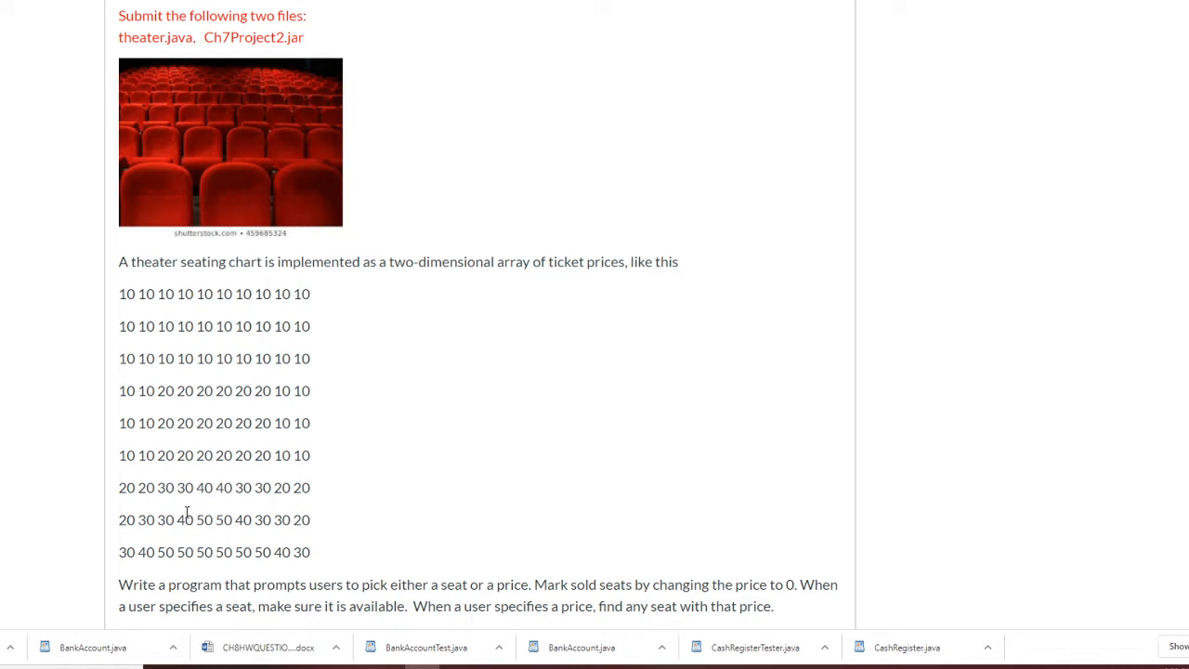
mouse_move(251, 439)
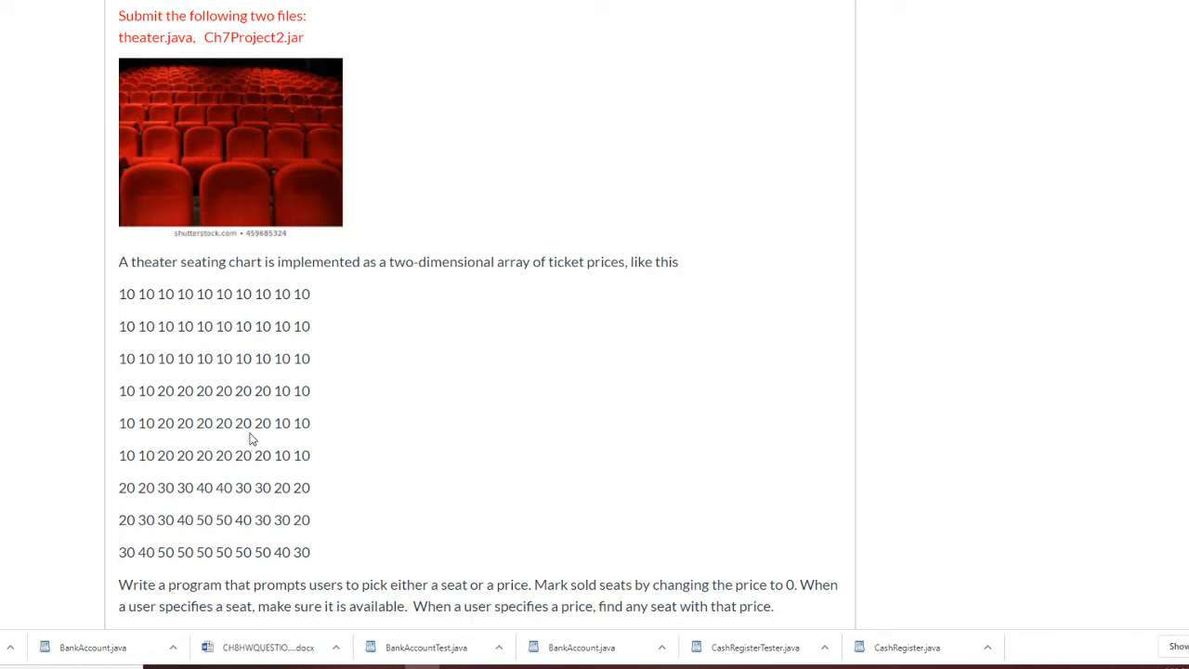
mouse_move(401, 543)
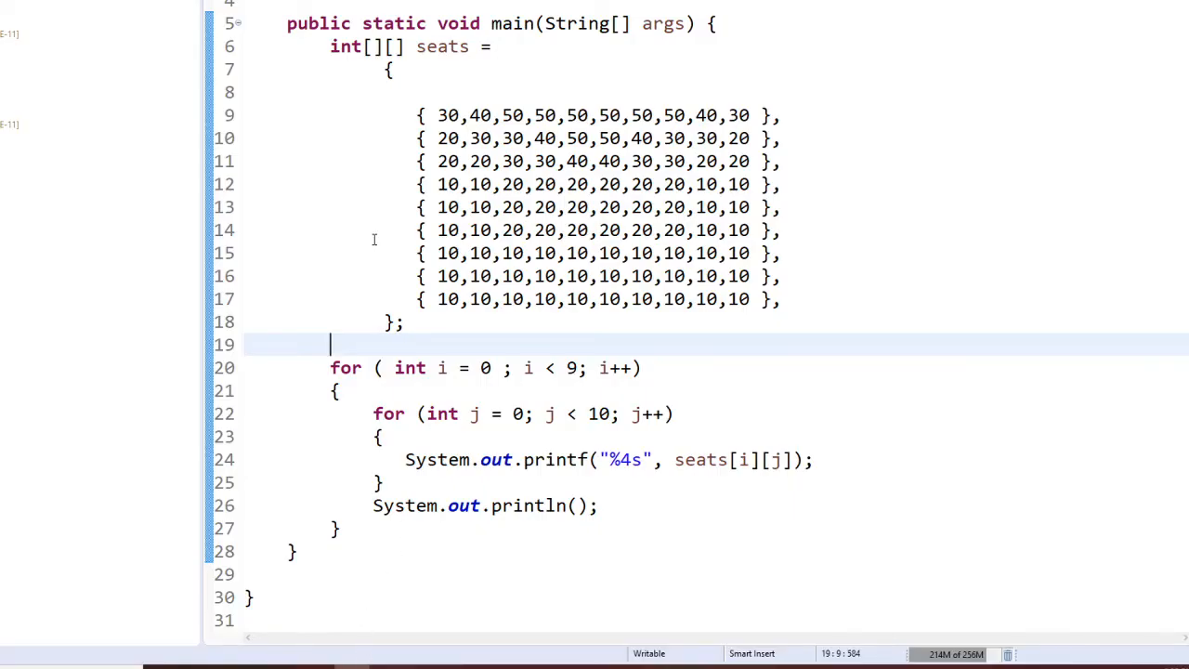
mouse_move(468, 92)
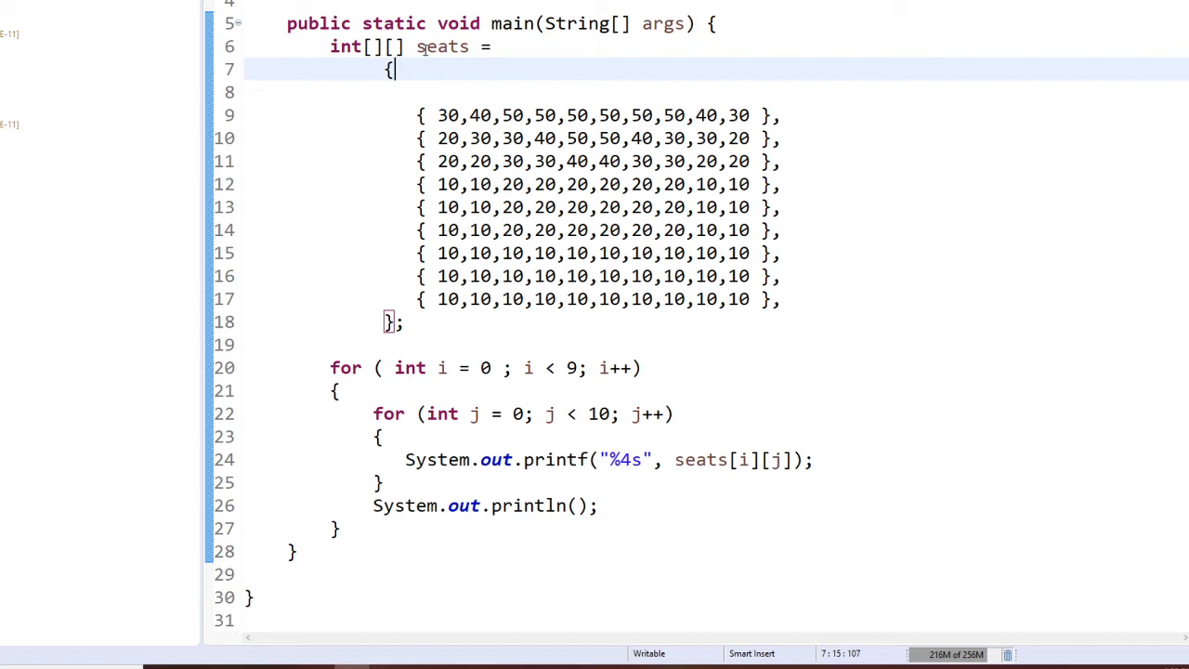
mouse_move(550, 46)
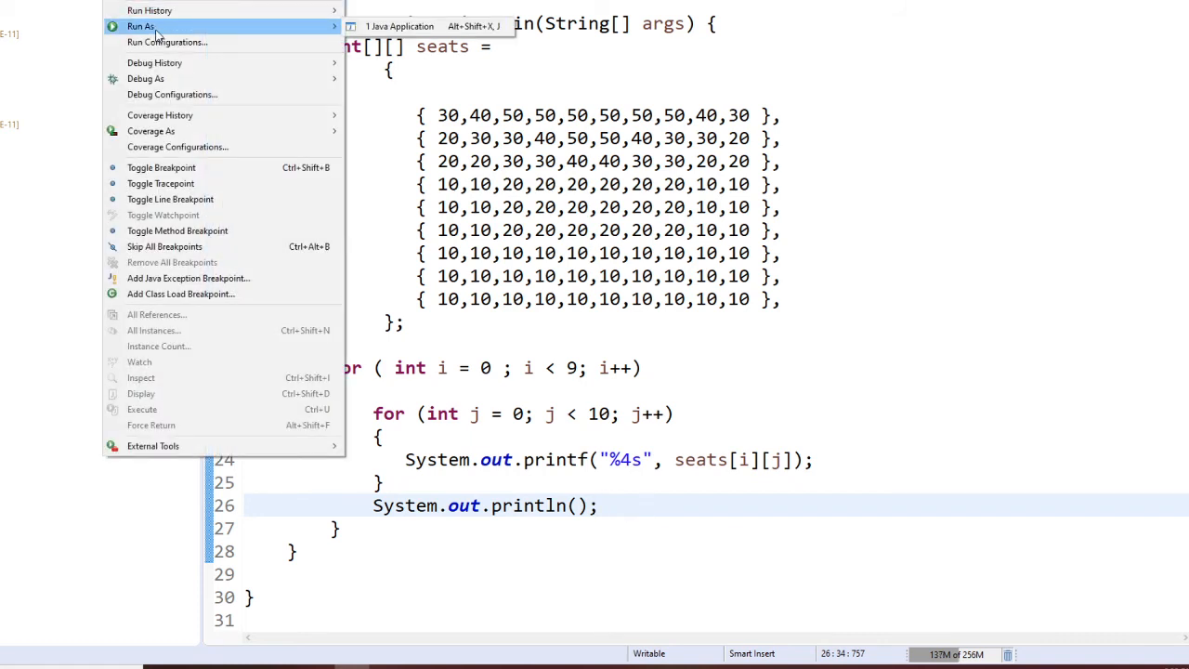
mouse_move(167, 40)
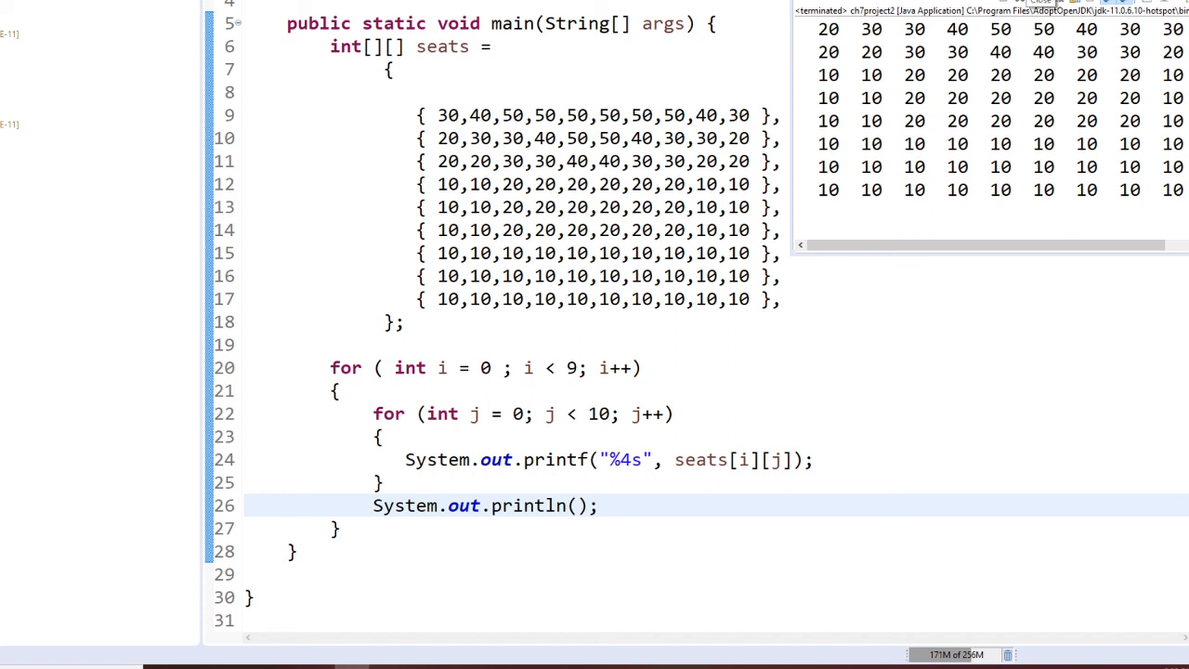
- Run the seats program, printing the price grid, and return focus to the editor
click(598, 506)
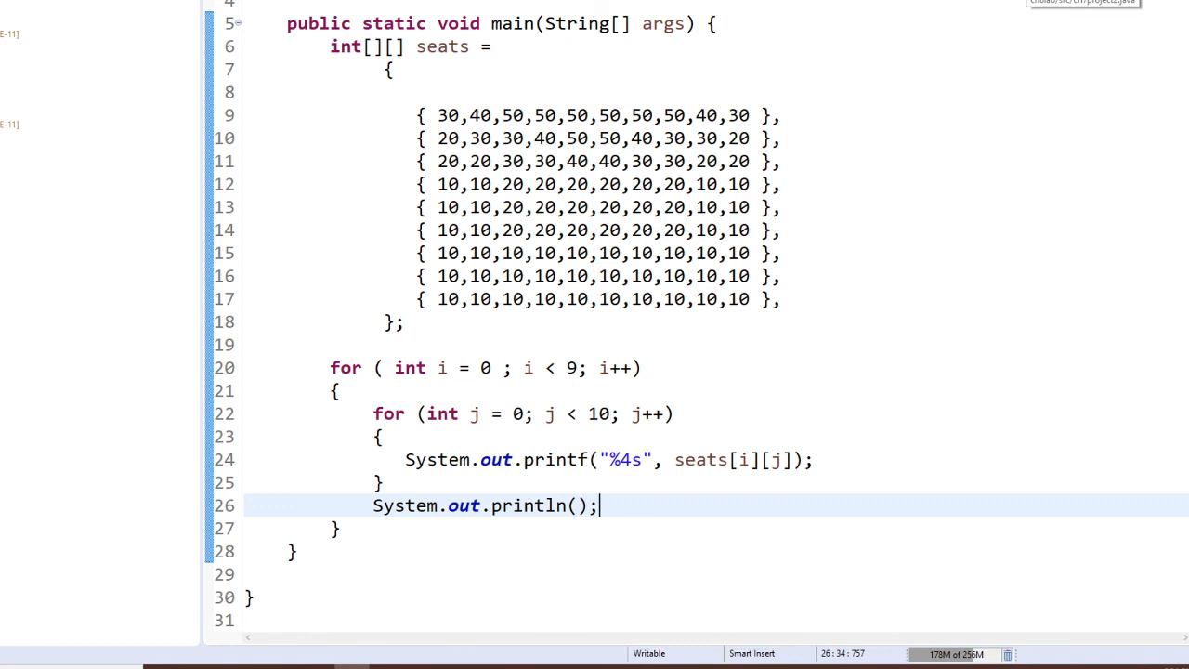